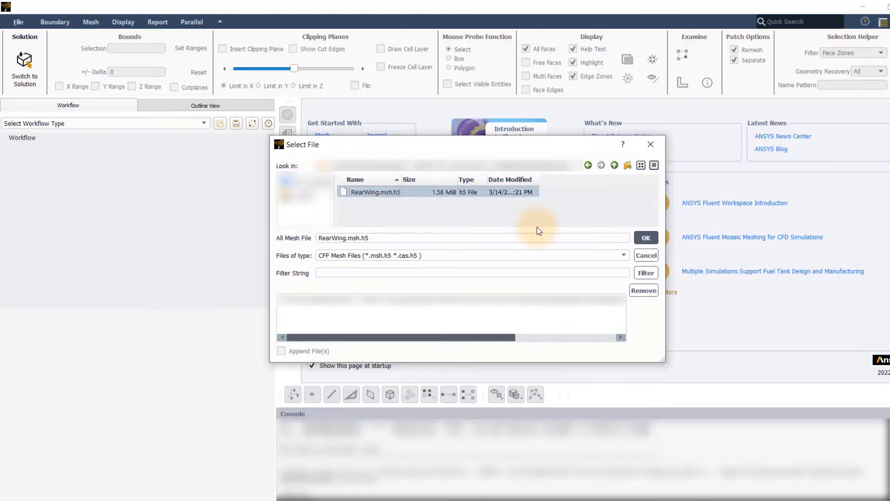
Read in the RearWing.msh.h5 mesh file
left_click(645, 237)
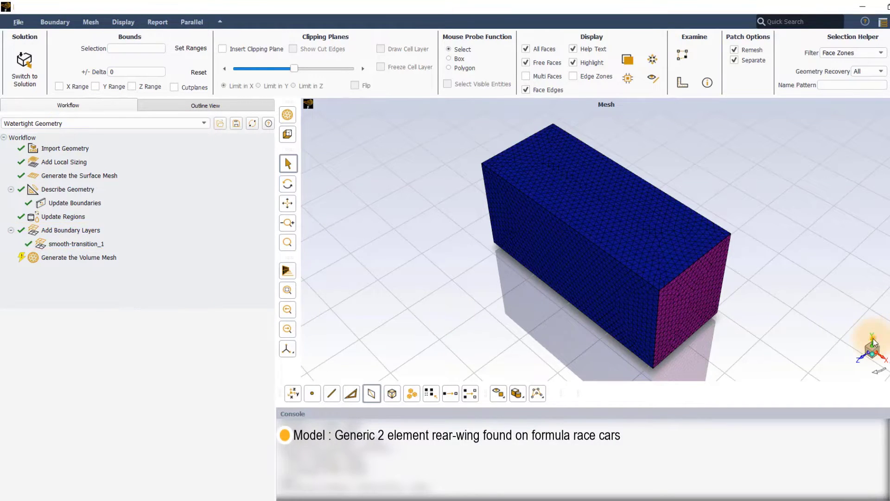
Insert a clipping plane through the tunnel and select the rear wing surfaces
left_click(258, 85)
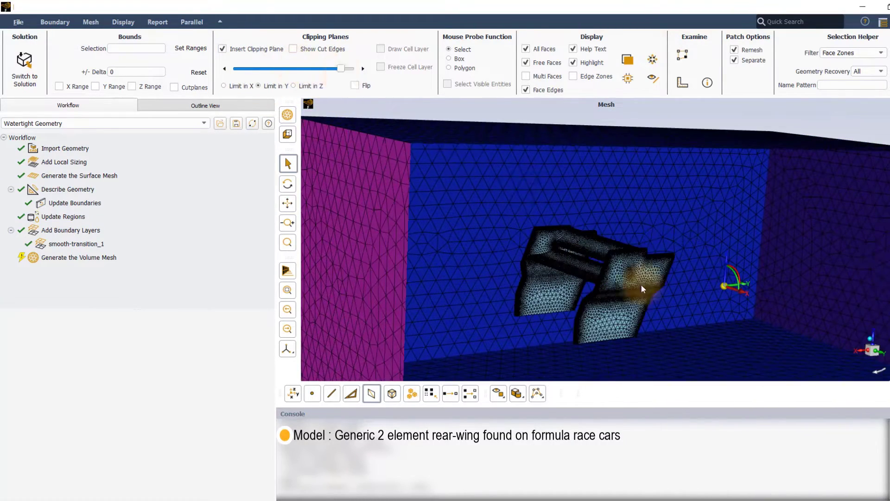
left_click(642, 289)
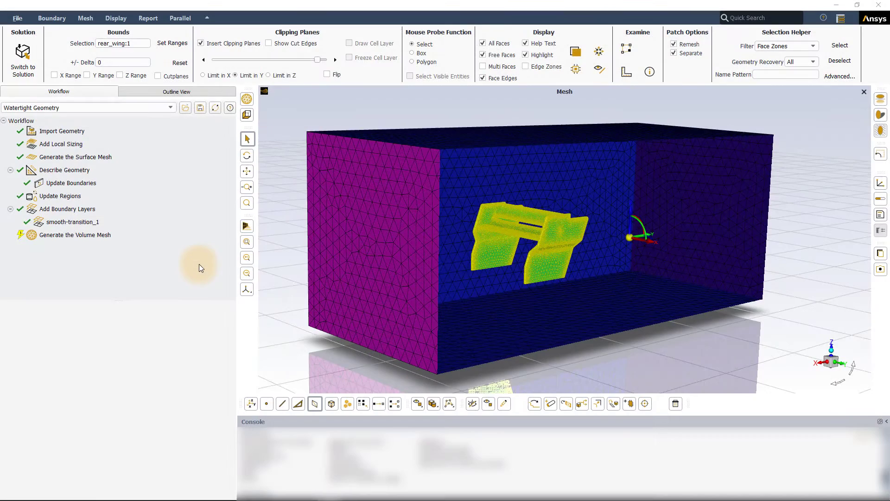
Select the Generate the Volume Mesh task to show its hexcore settings (min 2, max 128)
left_click(74, 235)
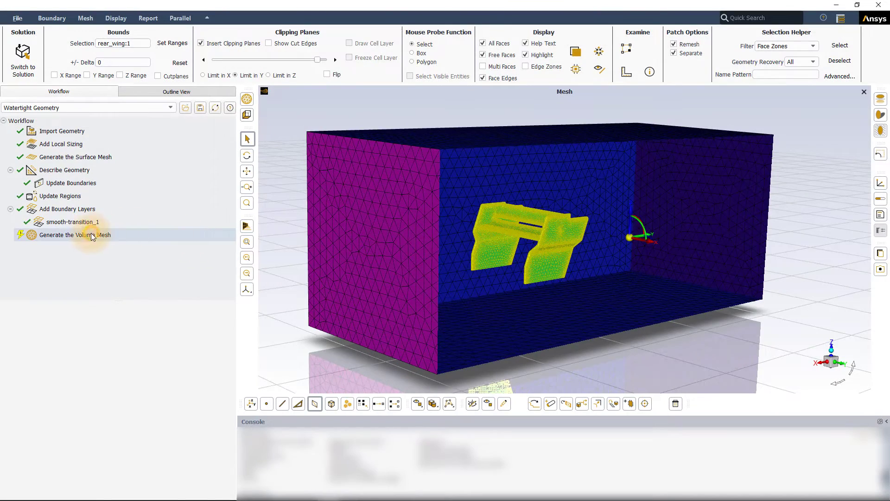
left_click(75, 234)
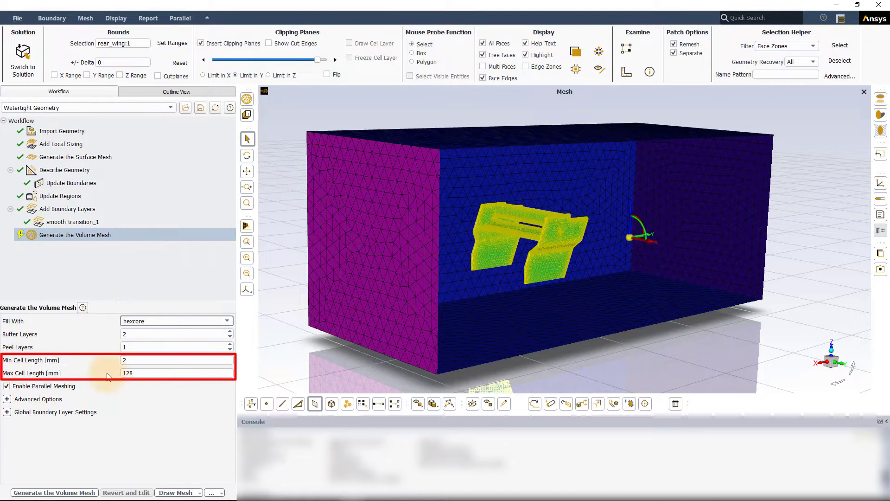
mouse_move(147, 434)
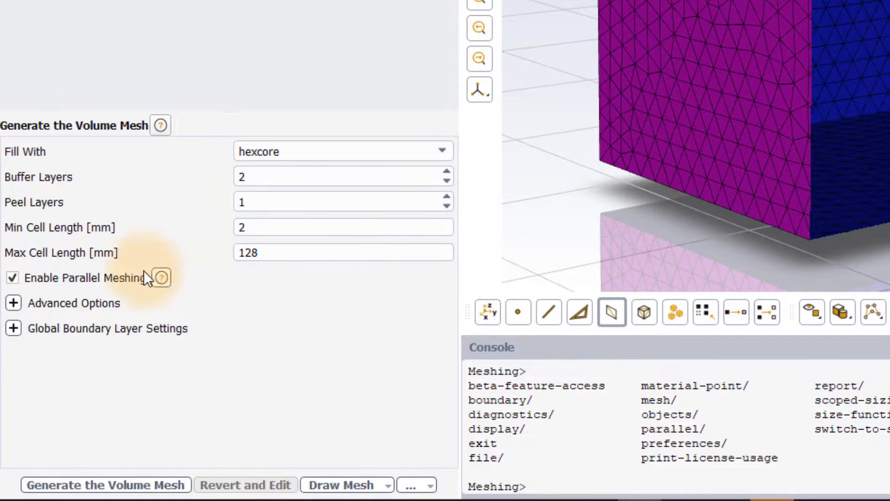
mouse_move(224, 244)
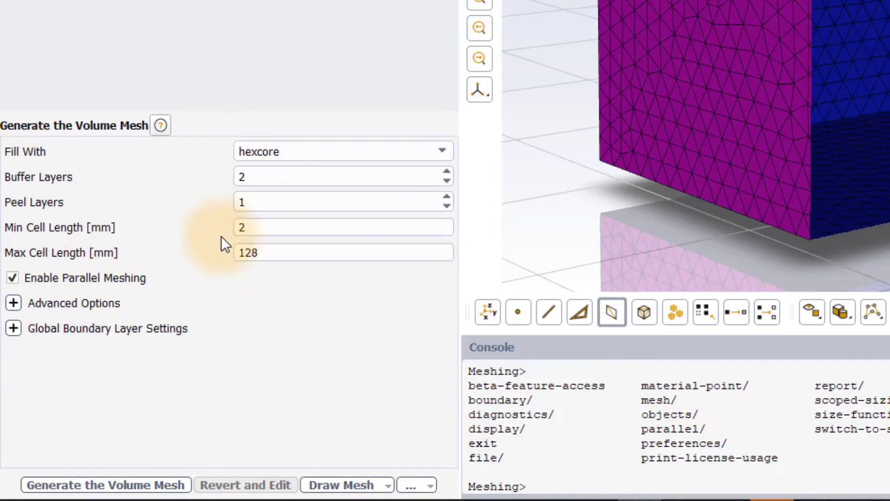
Enter new min/max cell lengths (3 and 280); the maximum snaps to 256 mm for hexcore
left_click(340, 252)
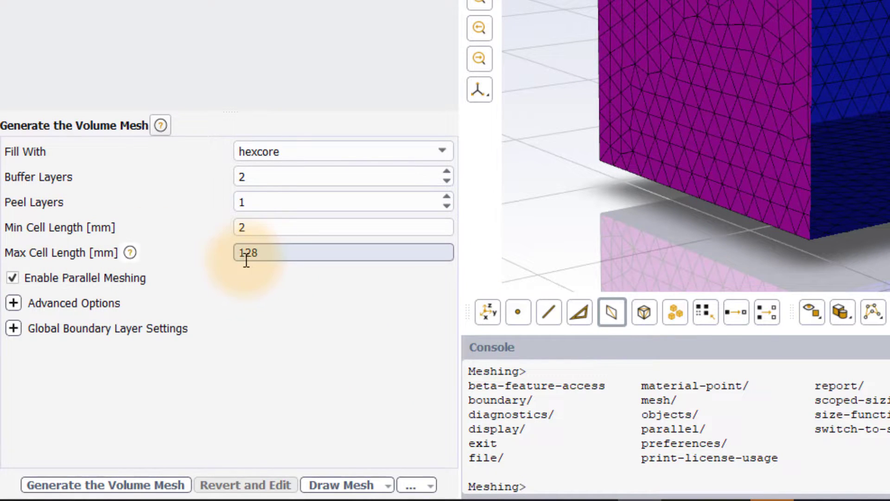
left_click(301, 311)
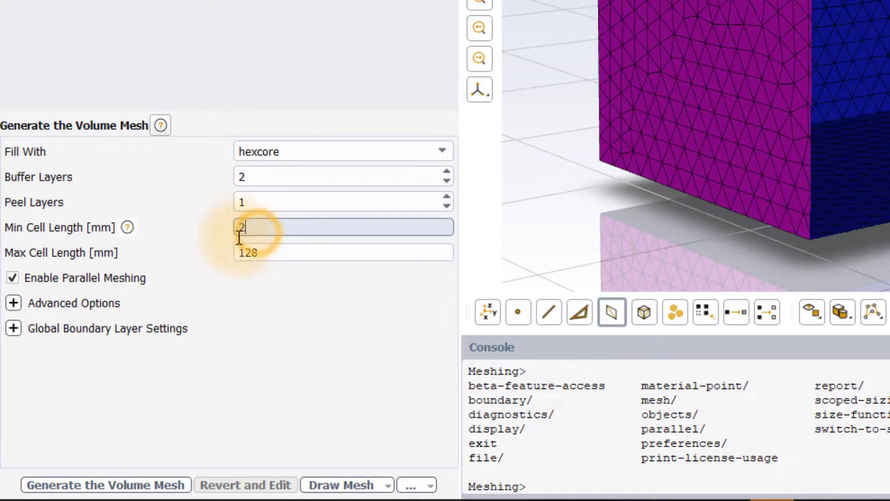
type("3")
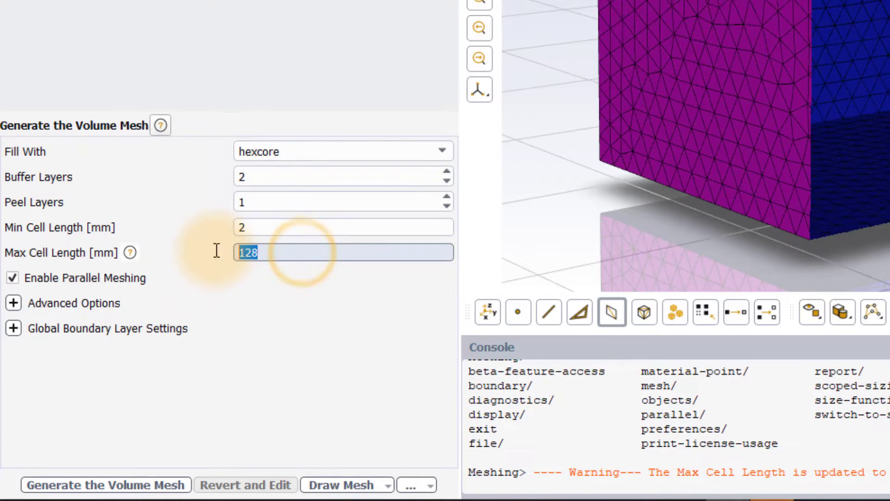
type("280")
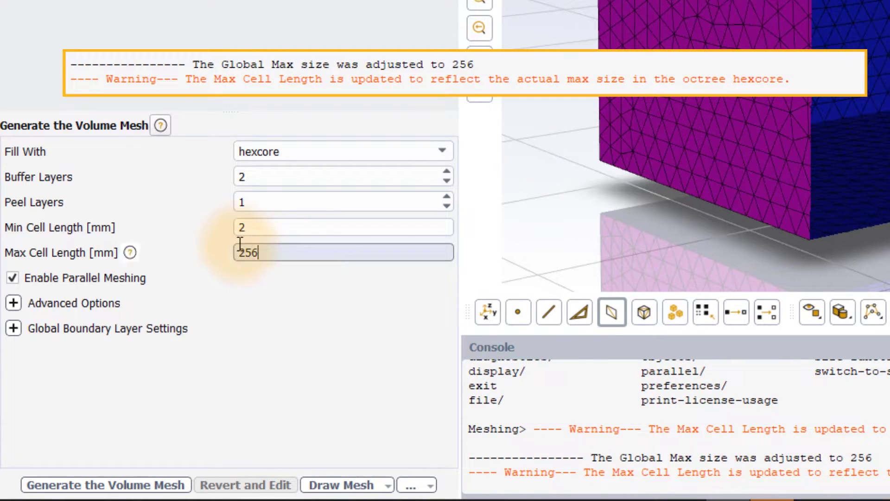
mouse_move(256, 292)
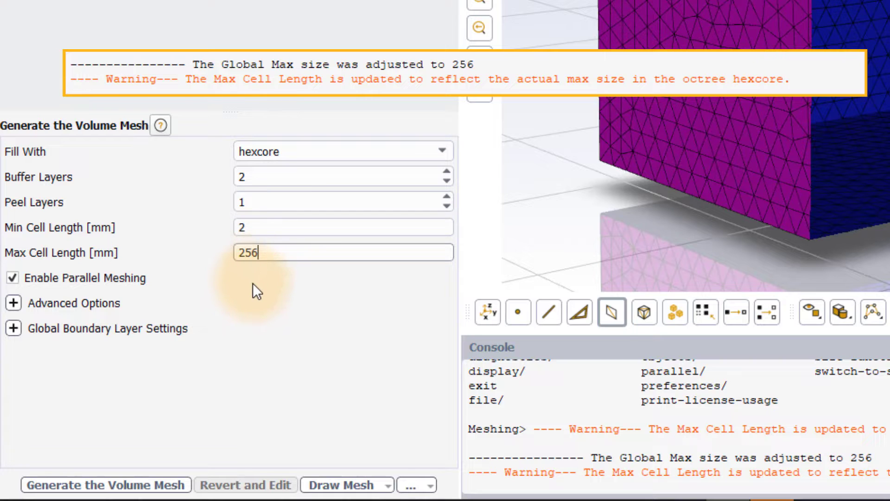